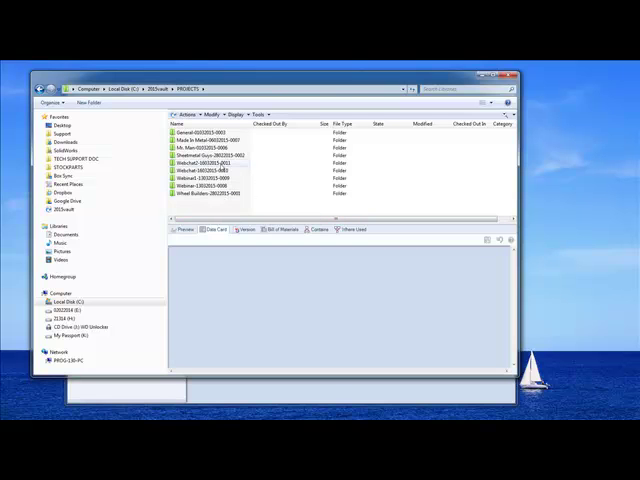
Browse into a project folder under PROJECTS and open its Models subfolder to view the stored part.
{"action": "double_click", "coordinate": [208, 160]}
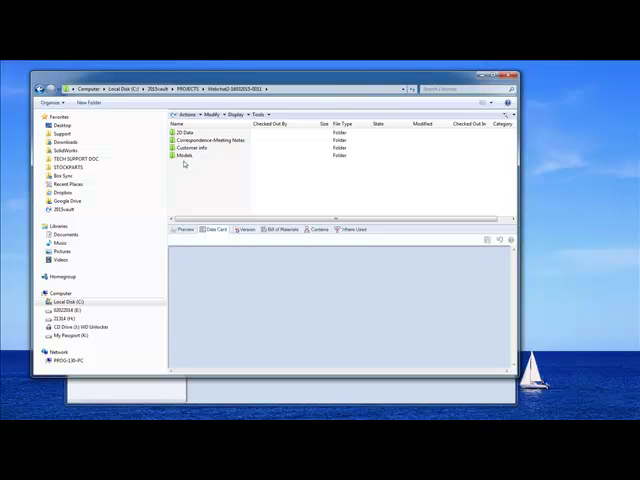
{"action": "left_click", "coordinate": [184, 156]}
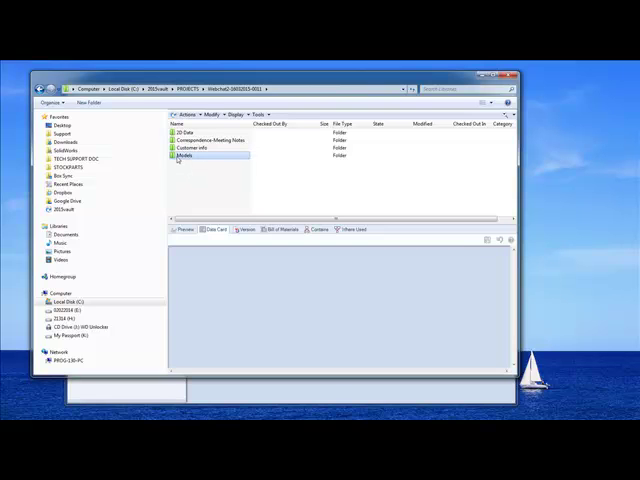
{"action": "left_click", "coordinate": [182, 156]}
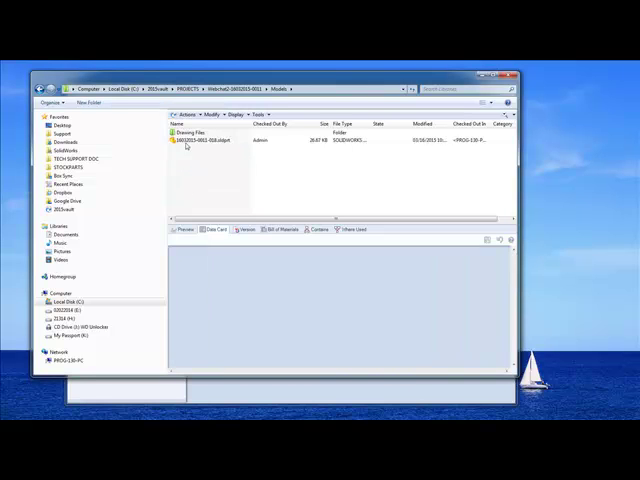
{"action": "left_click", "coordinate": [188, 132]}
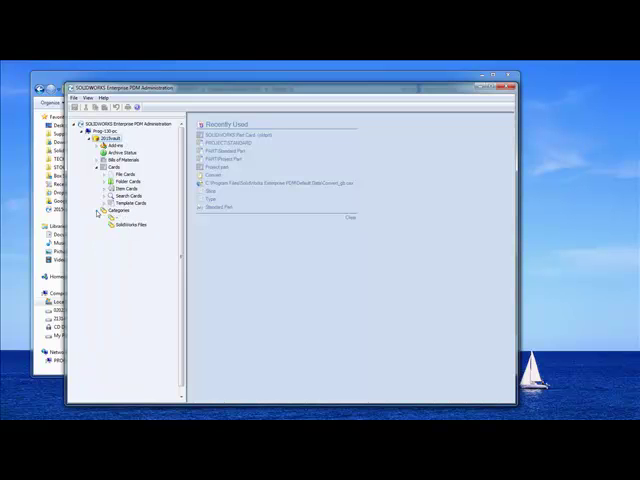
Expand the vault tree down to the list of existing templates.
{"action": "left_click", "coordinate": [92, 210]}
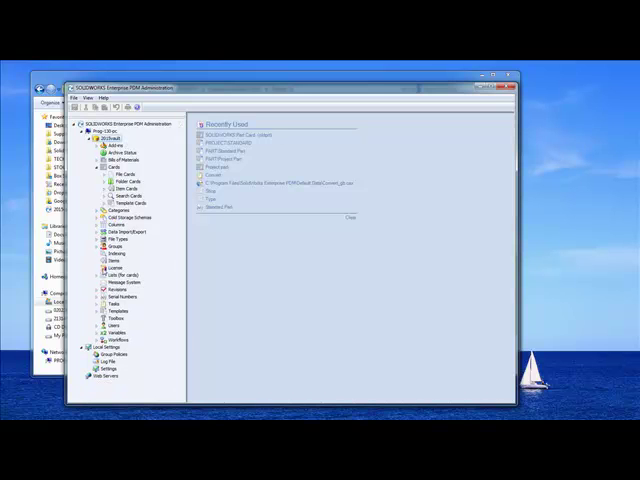
{"action": "left_click", "coordinate": [92, 276]}
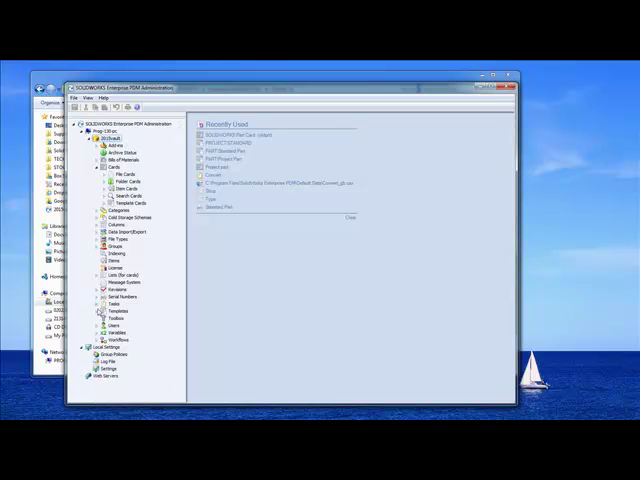
{"action": "left_click", "coordinate": [96, 312]}
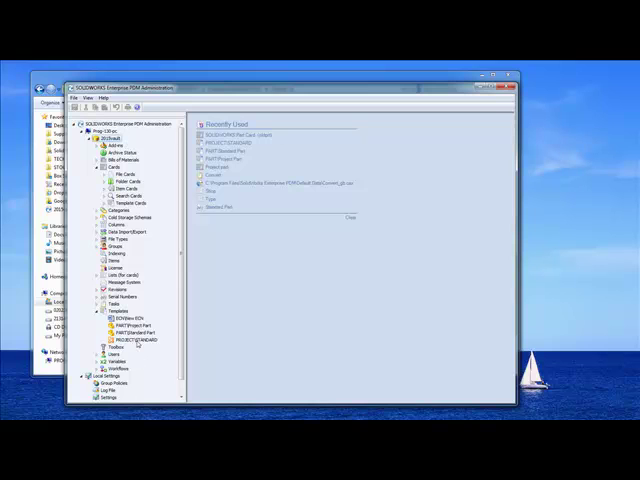
{"action": "mouse_move", "coordinate": [136, 344]}
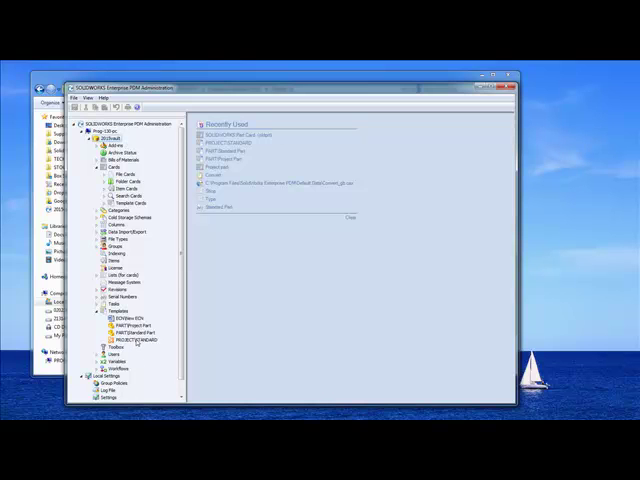
Start a New Template from the Templates node context menu.
{"action": "right_click", "coordinate": [124, 340]}
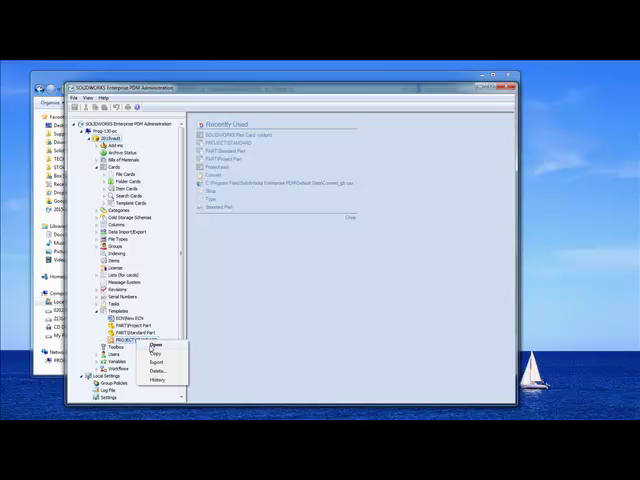
{"action": "left_click", "coordinate": [152, 344]}
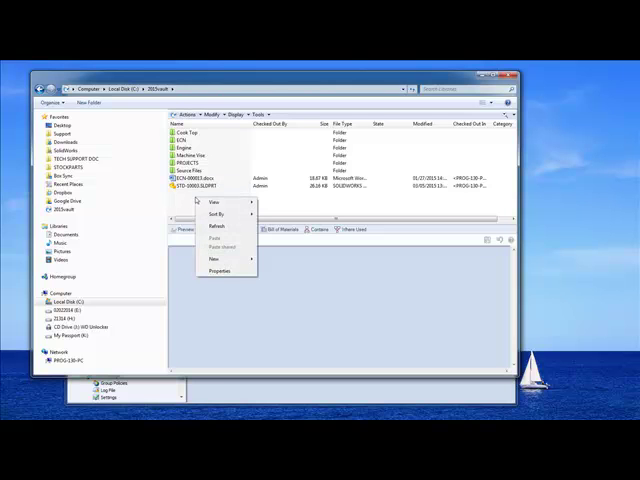
Show the New submenu listing items creatable from templates in the vault folder.
{"action": "left_click", "coordinate": [214, 258]}
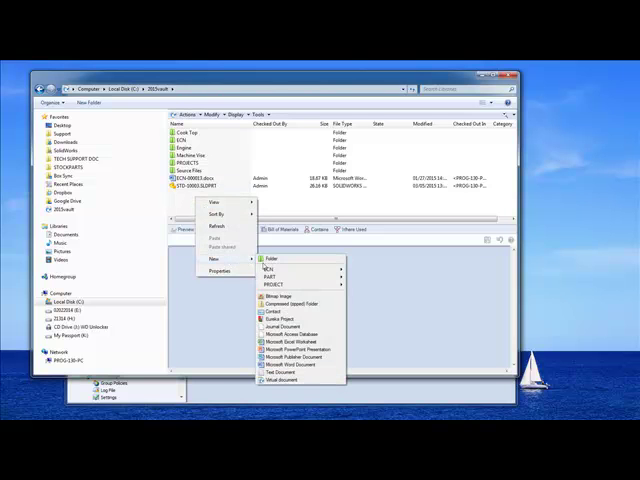
{"action": "mouse_move", "coordinate": [276, 288]}
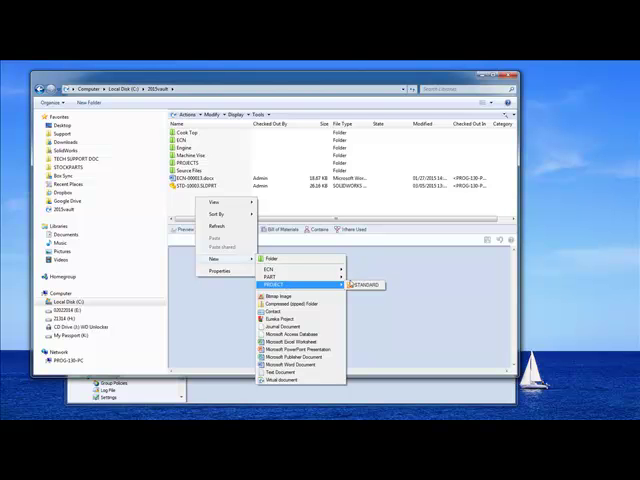
{"action": "mouse_move", "coordinate": [290, 380]}
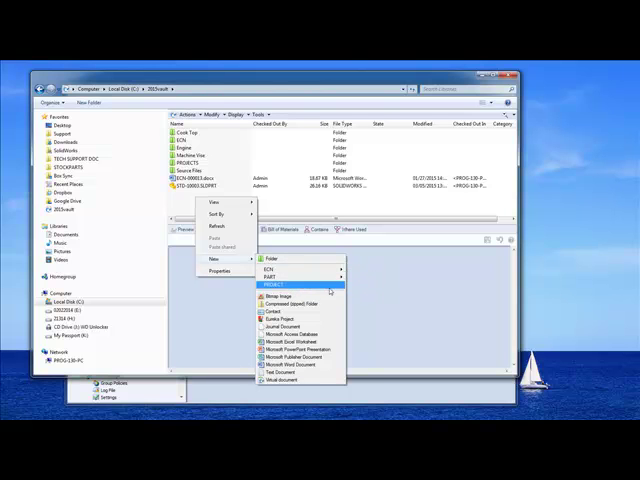
{"action": "mouse_move", "coordinate": [284, 296]}
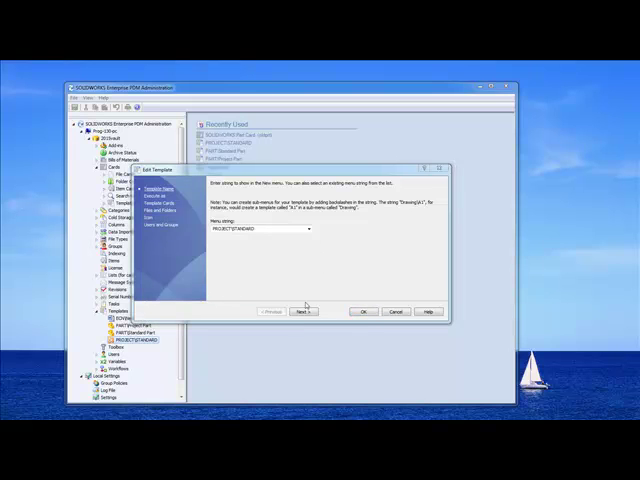
Accept the template's menu string and the admin run-as login in the wizard.
{"action": "left_click", "coordinate": [304, 312]}
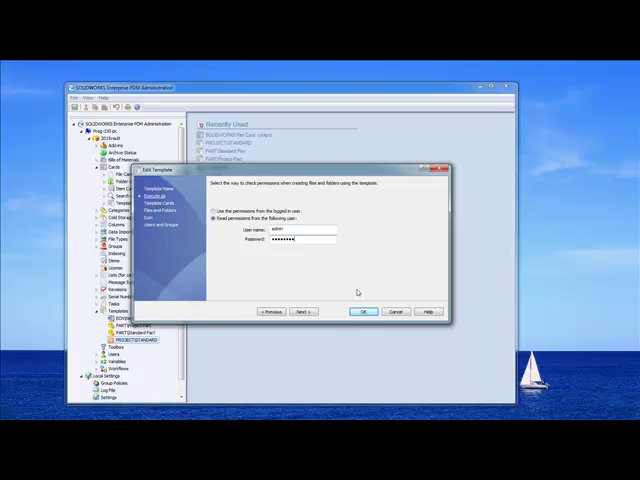
{"action": "left_click", "coordinate": [304, 312]}
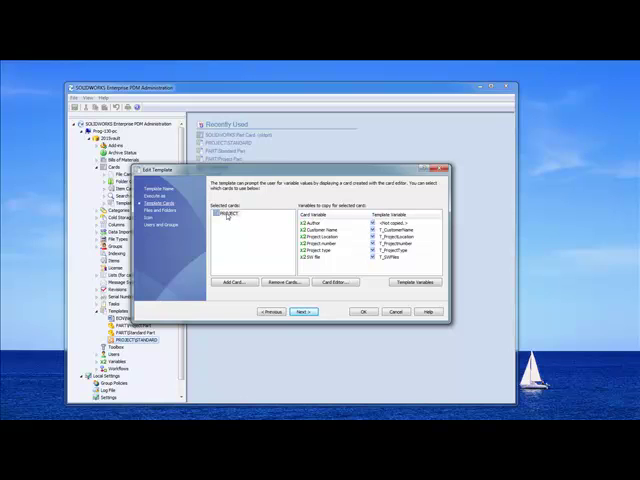
Select the listed template card and launch the Card Editor for it.
{"action": "left_click", "coordinate": [230, 212]}
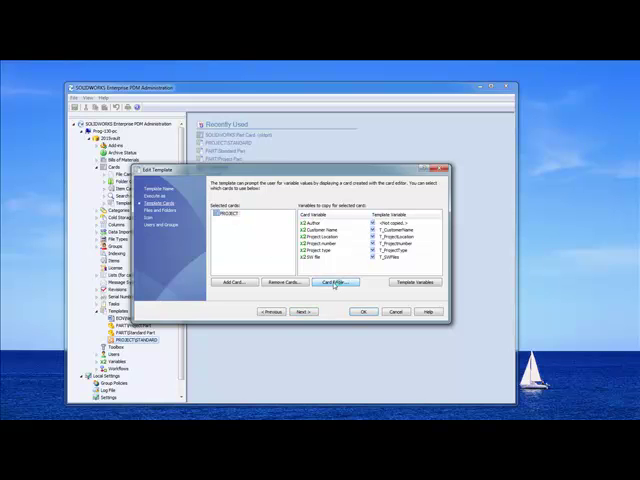
{"action": "left_click", "coordinate": [332, 282]}
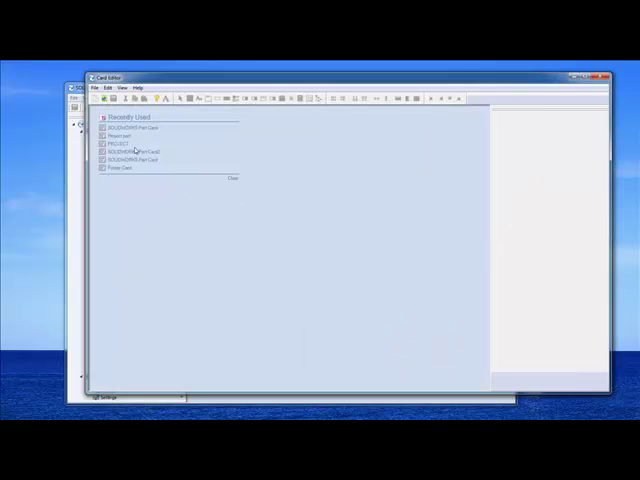
View the project template card with its project number, customer, type and location fields.
{"action": "double_click", "coordinate": [118, 146]}
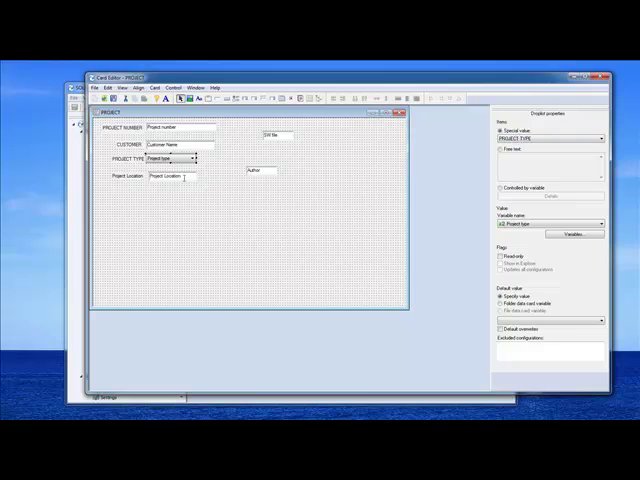
{"action": "left_click", "coordinate": [176, 176]}
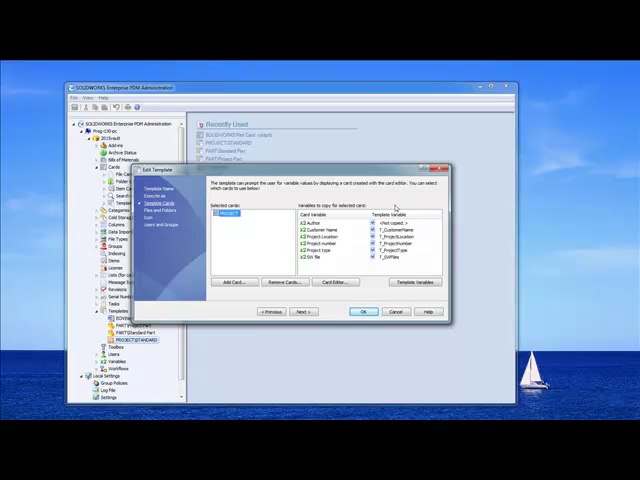
{"action": "mouse_move", "coordinate": [418, 262]}
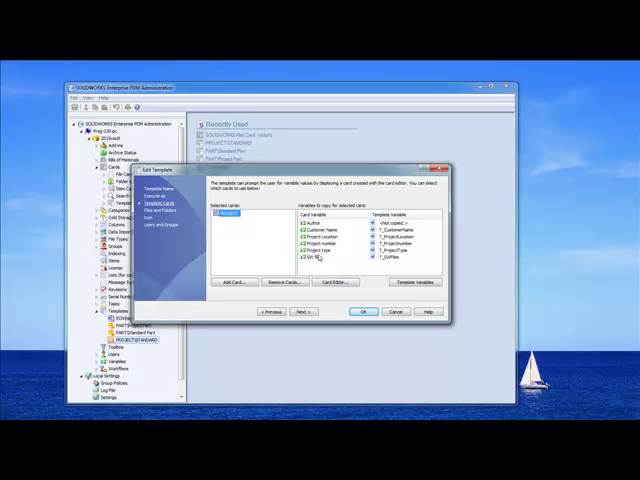
{"action": "mouse_move", "coordinate": [364, 262]}
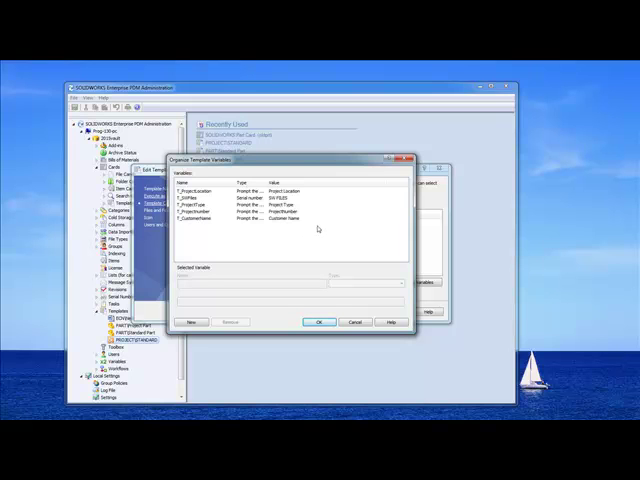
{"action": "mouse_move", "coordinate": [318, 228]}
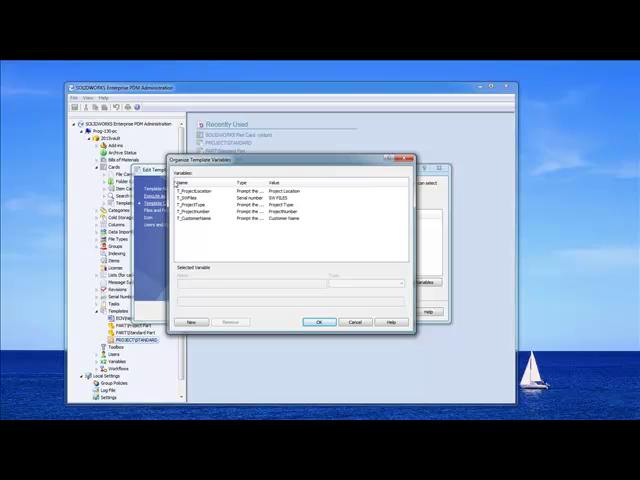
{"action": "mouse_move", "coordinate": [356, 292]}
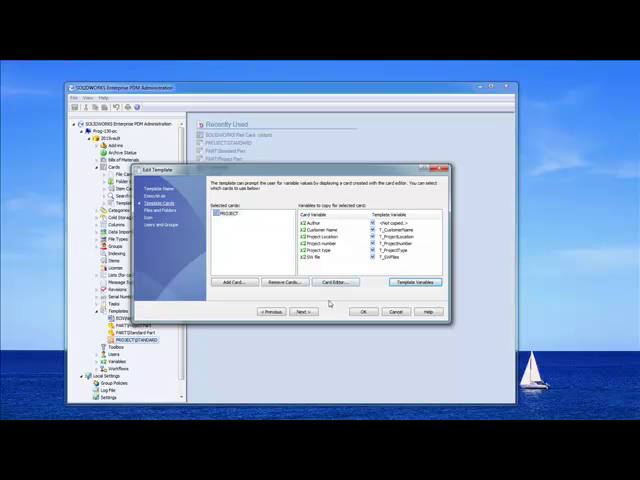
Continue from the variable mappings to the Files and Folders page.
{"action": "left_click", "coordinate": [304, 312]}
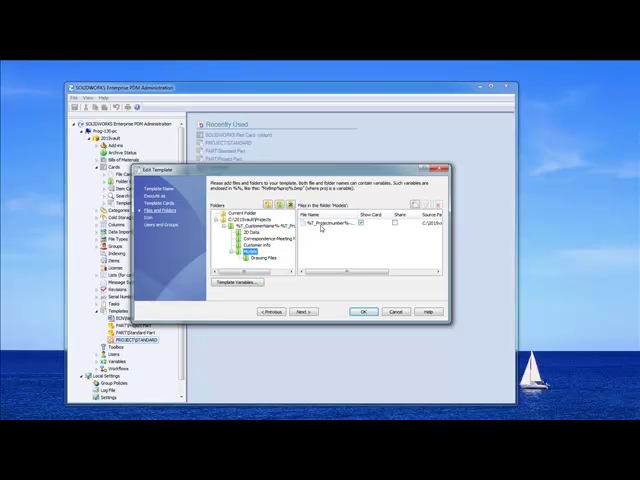
Review the template file's properties with variables mapped to its data card, then continue to icon and extension.
{"action": "left_click", "coordinate": [324, 220]}
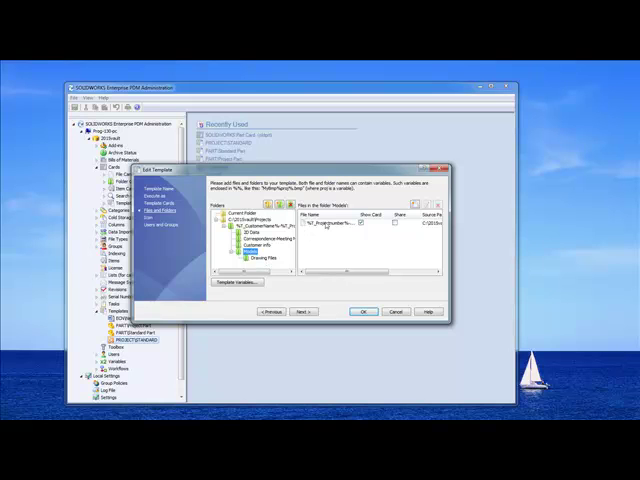
{"action": "left_click", "coordinate": [330, 224]}
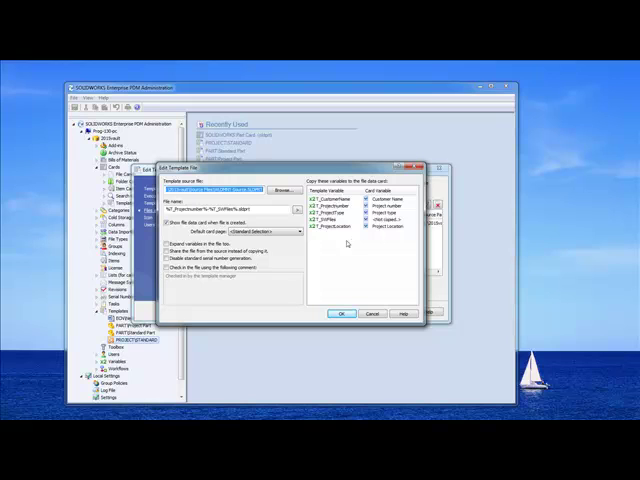
{"action": "mouse_move", "coordinate": [344, 276]}
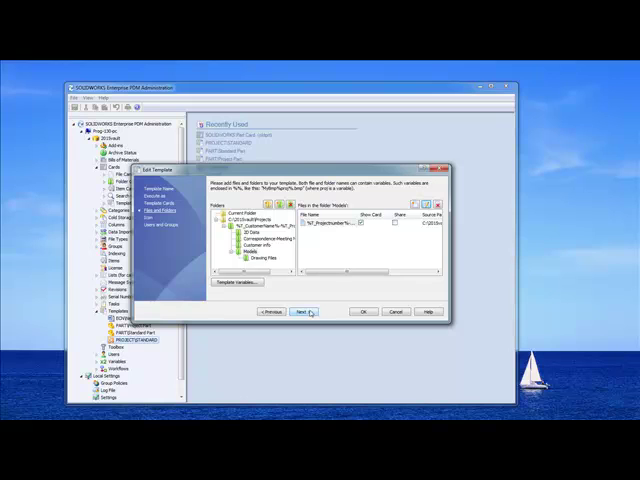
{"action": "left_click", "coordinate": [304, 312]}
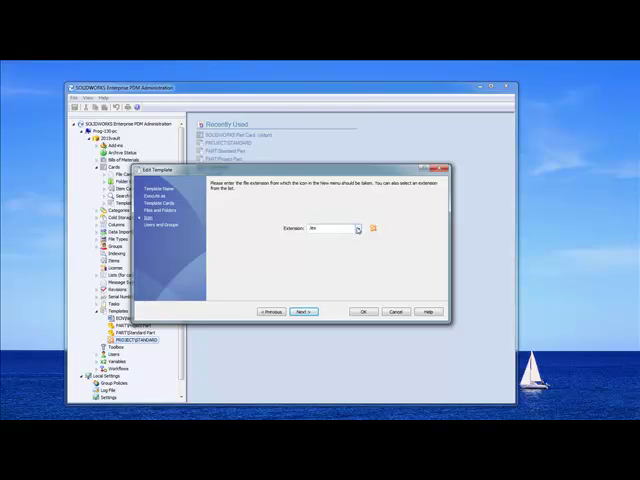
Choose the file extension the template creates from the Extension list and continue to permissions.
{"action": "left_click", "coordinate": [352, 228]}
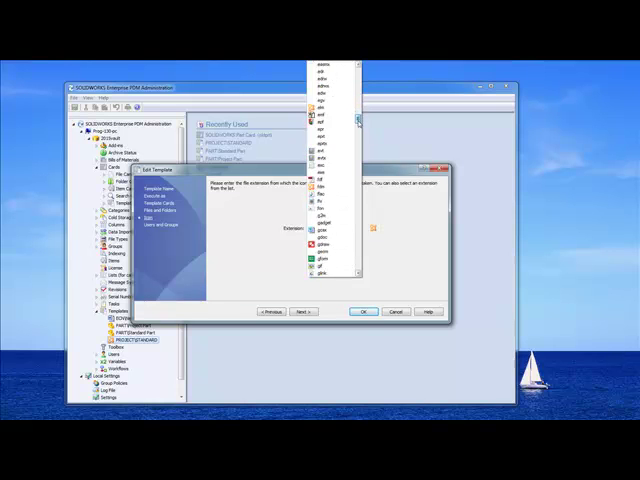
{"action": "scroll", "scroll_direction": "down", "scroll_amount": 3}
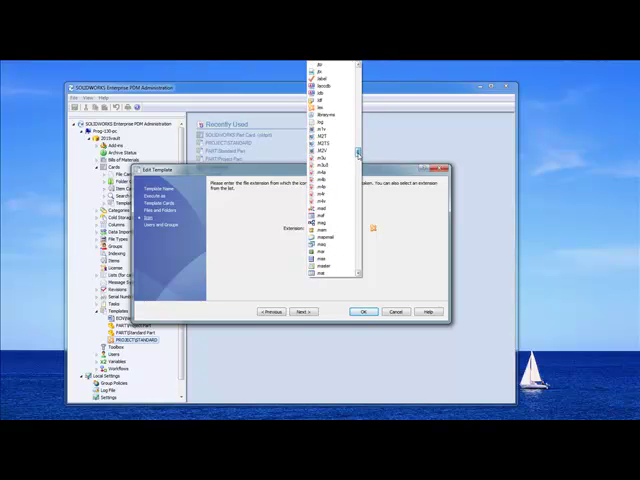
{"action": "scroll", "scroll_direction": "down", "scroll_amount": 3}
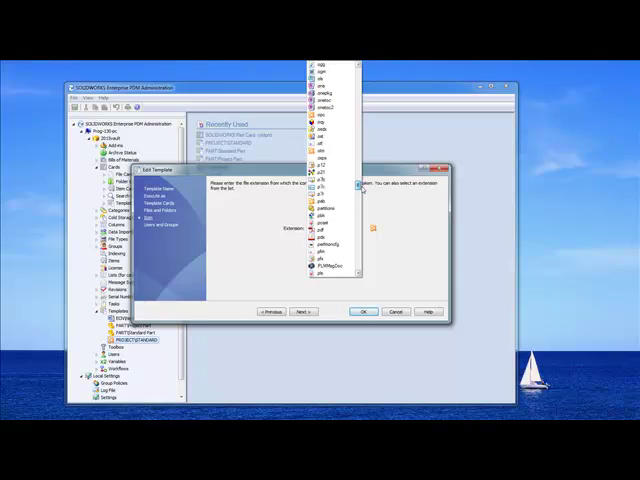
{"action": "scroll", "scroll_direction": "down", "scroll_amount": 3}
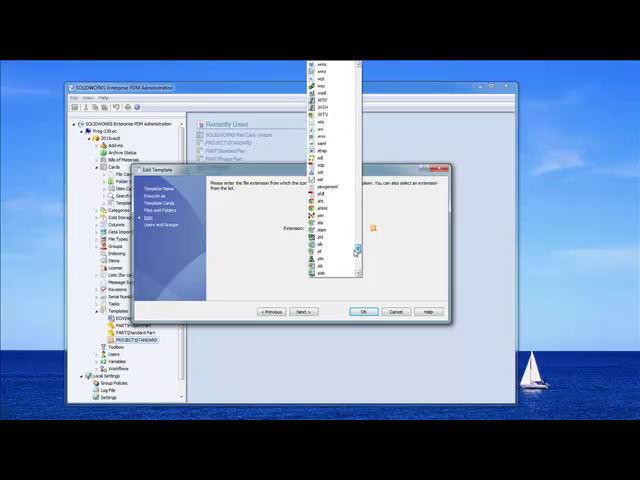
{"action": "scroll", "scroll_direction": "down", "scroll_amount": 3}
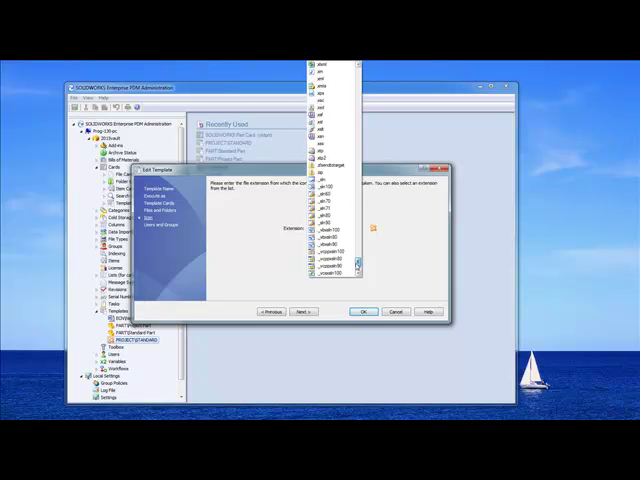
{"action": "left_click", "coordinate": [330, 168]}
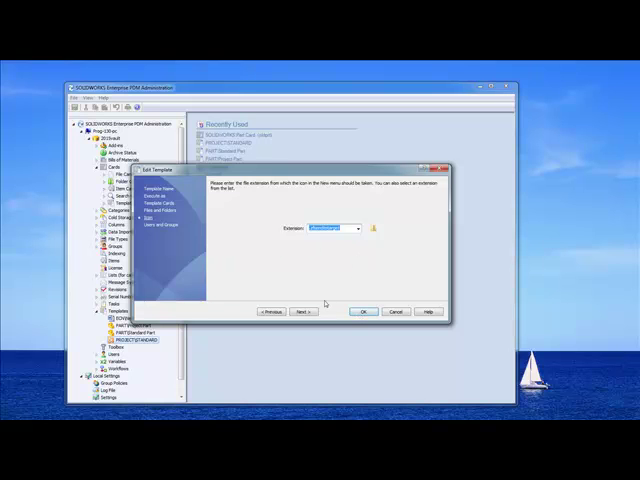
{"action": "left_click", "coordinate": [304, 312]}
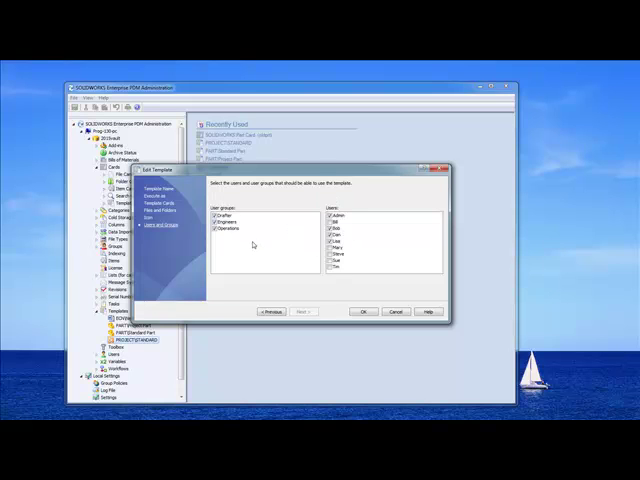
{"action": "mouse_move", "coordinate": [252, 238]}
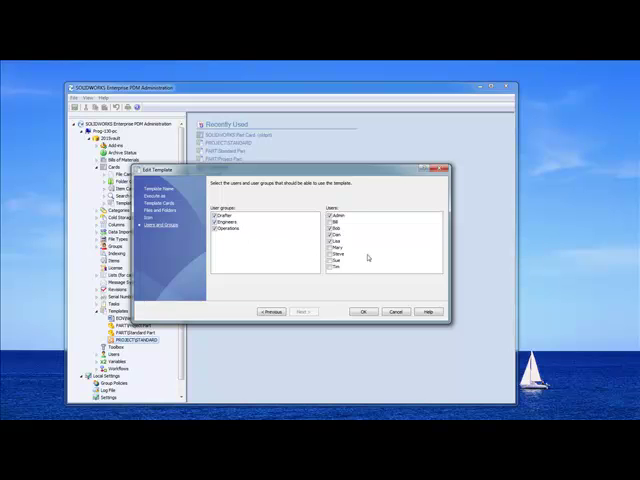
{"action": "mouse_move", "coordinate": [368, 258]}
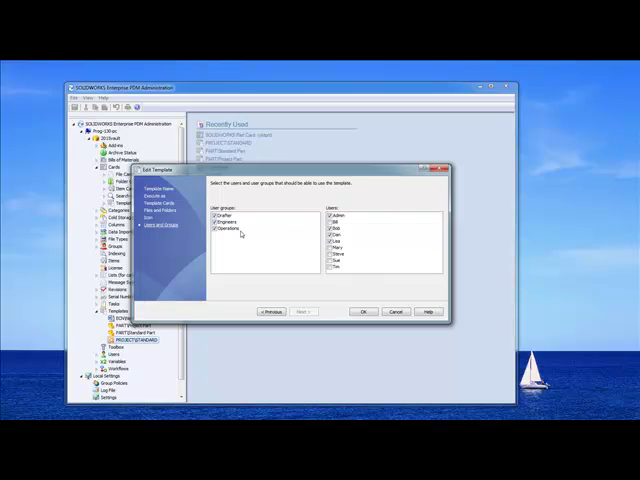
{"action": "mouse_move", "coordinate": [300, 266]}
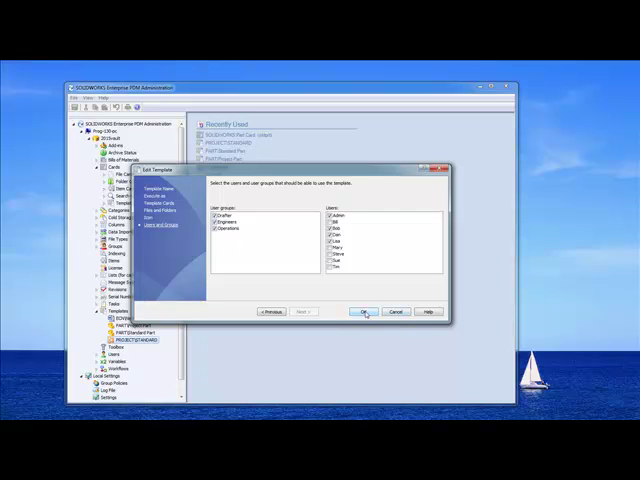
Finish the project template so it appears among the vault's templates.
{"action": "left_click", "coordinate": [364, 312]}
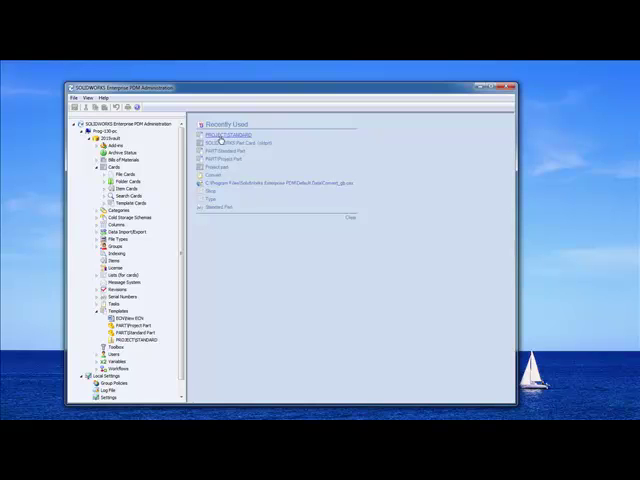
Begin a second template for standard parts, keeping the wizard open after nearly cancelling.
{"action": "left_click", "coordinate": [132, 340]}
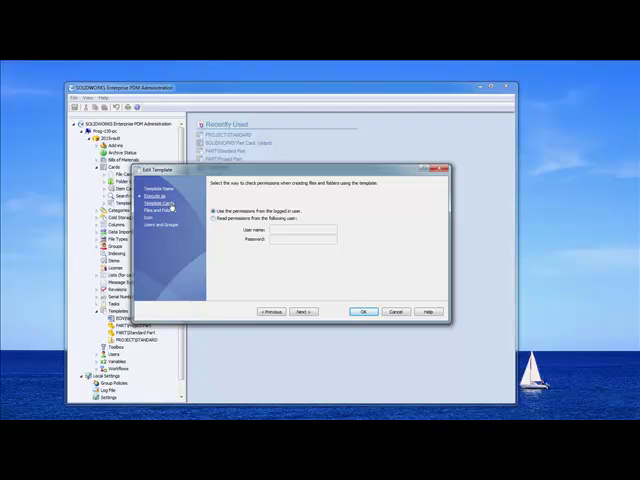
{"action": "left_click", "coordinate": [160, 204]}
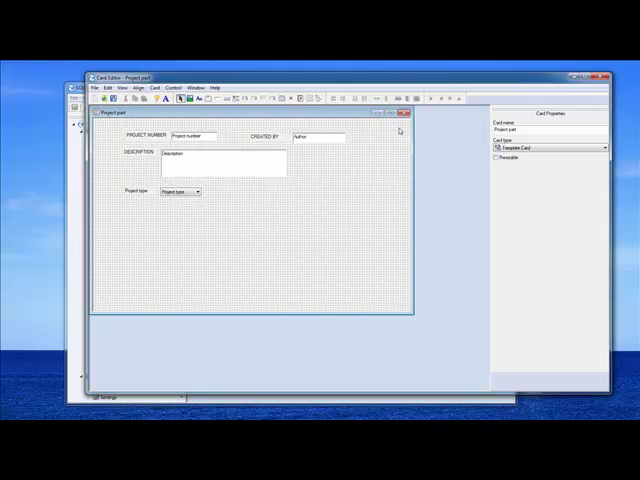
{"action": "mouse_move", "coordinate": [232, 218]}
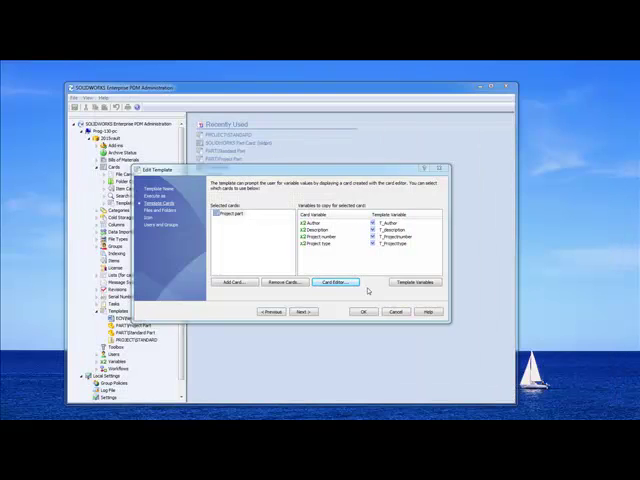
{"action": "left_click", "coordinate": [396, 312]}
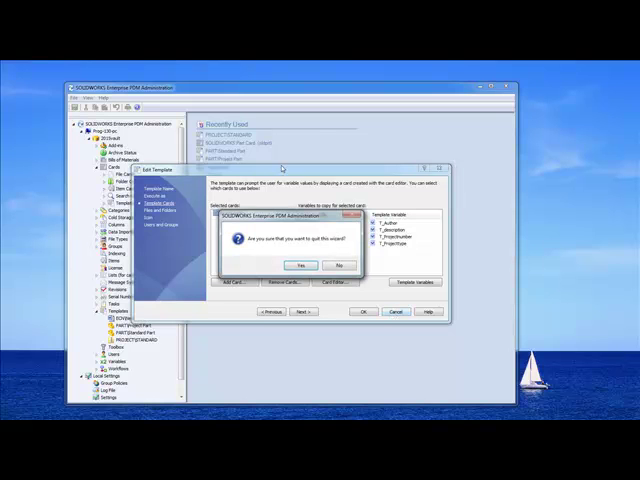
{"action": "left_click", "coordinate": [300, 264]}
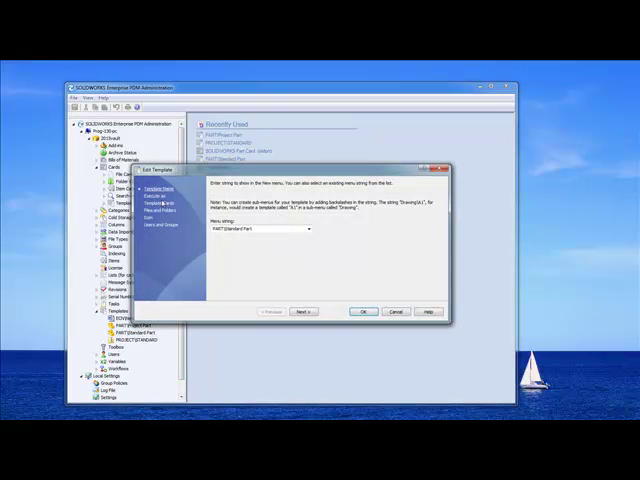
Attach the SOLIDWORKS file card to the template and open it in the Card Editor.
{"action": "left_click", "coordinate": [304, 312]}
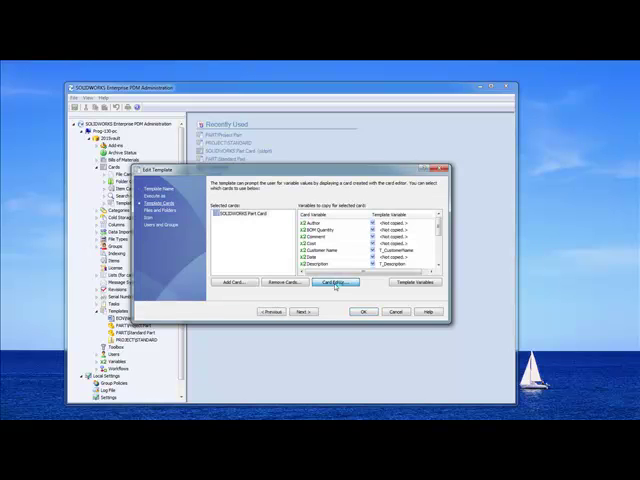
{"action": "left_click", "coordinate": [336, 288]}
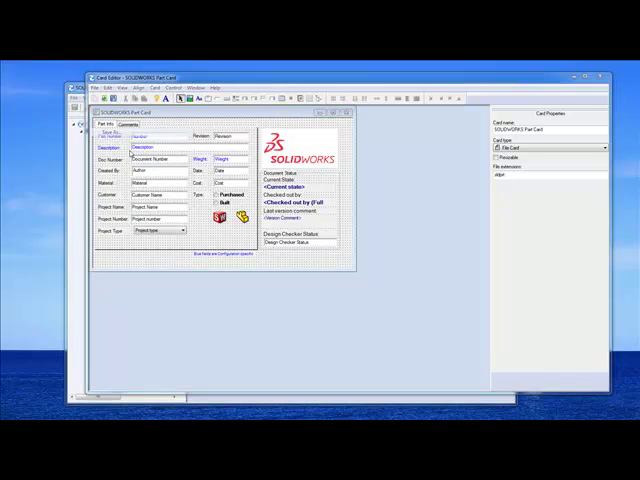
Read the variables behind the file card's fields, then leave the Card Editor for the wizard.
{"action": "left_click", "coordinate": [104, 132]}
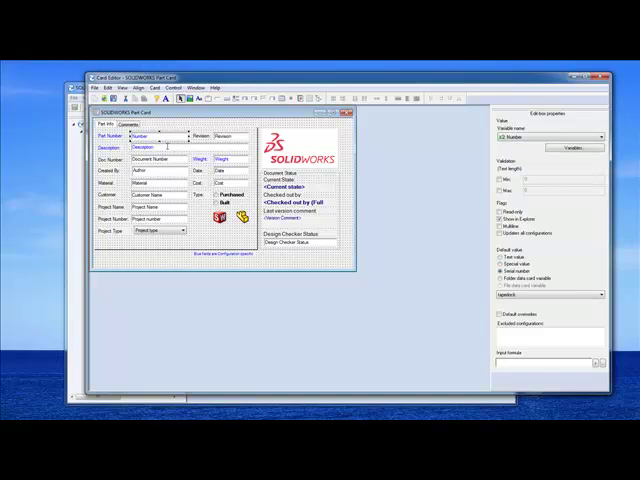
{"action": "left_click", "coordinate": [160, 148]}
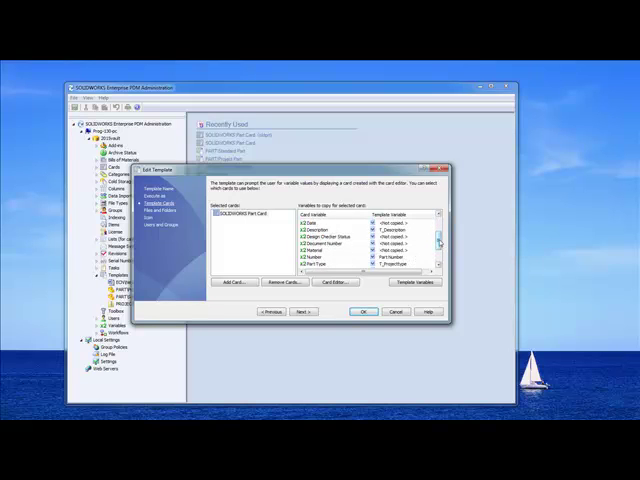
Advance from the Template Cards step to the Template Files step.
{"action": "scroll", "scroll_direction": "down", "scroll_amount": 3}
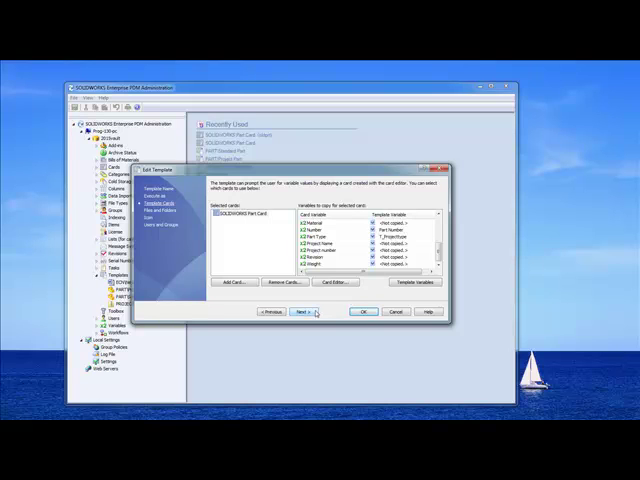
{"action": "left_click", "coordinate": [304, 312]}
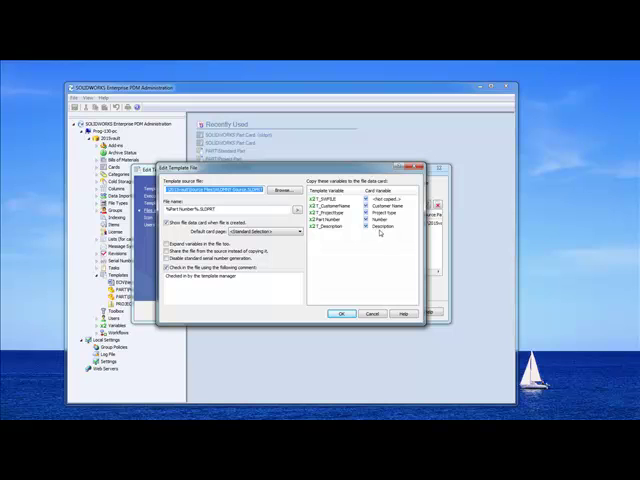
{"action": "mouse_move", "coordinate": [380, 232]}
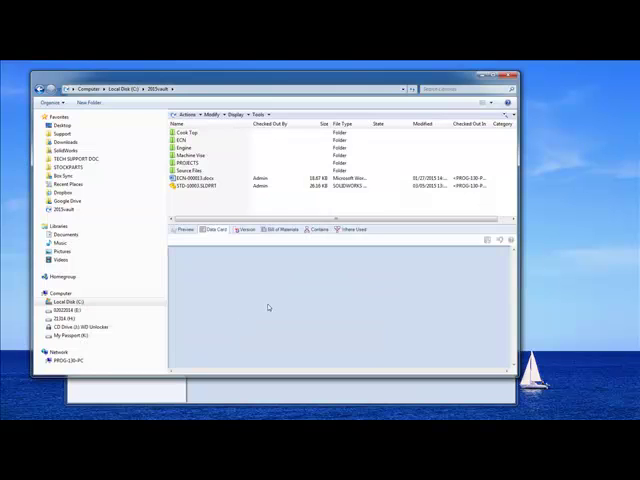
Pick the vault part file as the template source, confirm its settings and reach the extension step.
{"action": "left_click", "coordinate": [190, 170]}
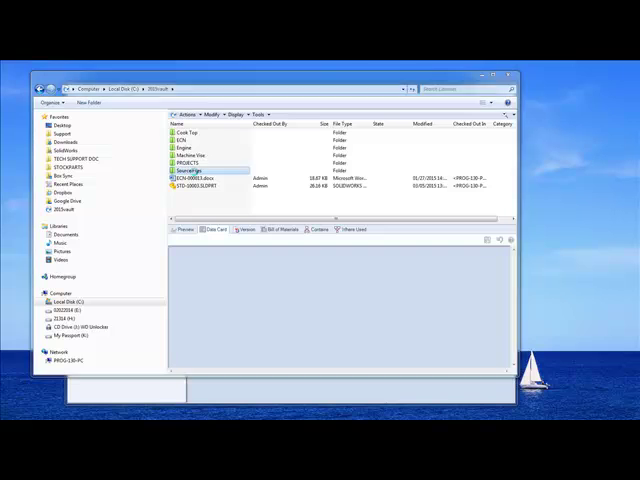
{"action": "double_click", "coordinate": [190, 170]}
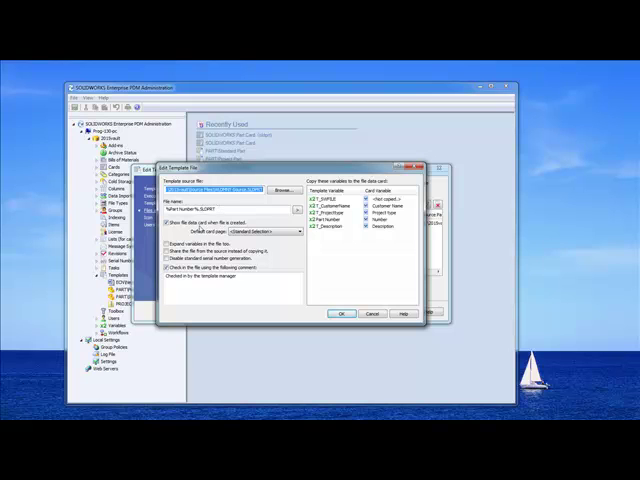
{"action": "left_click", "coordinate": [166, 220]}
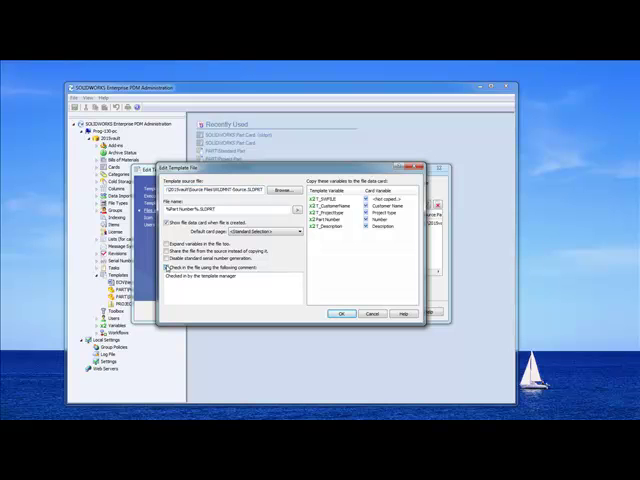
{"action": "left_click", "coordinate": [168, 278]}
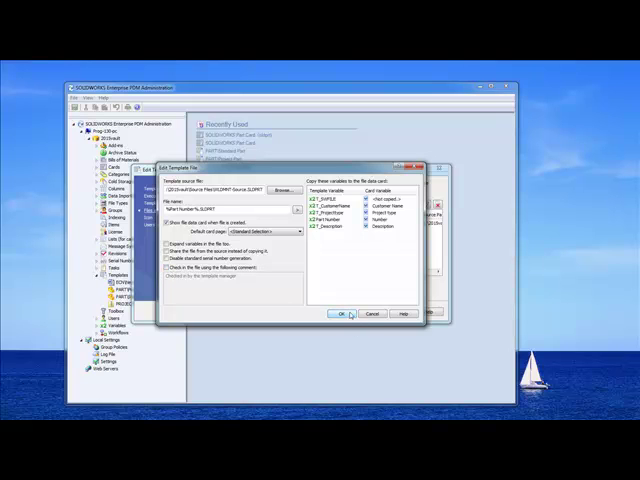
{"action": "left_click", "coordinate": [340, 314]}
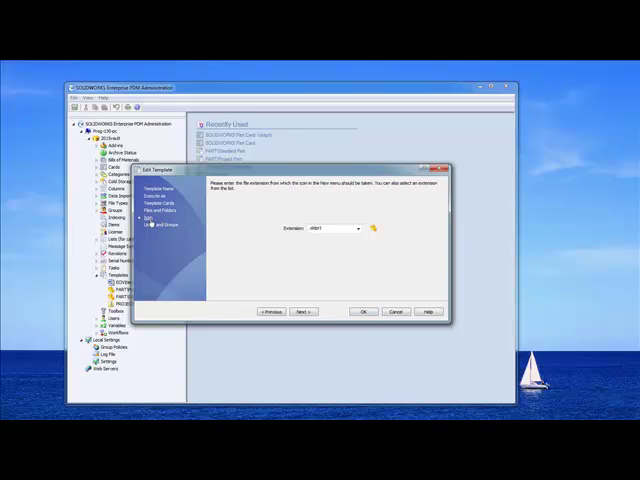
{"action": "mouse_move", "coordinate": [376, 244]}
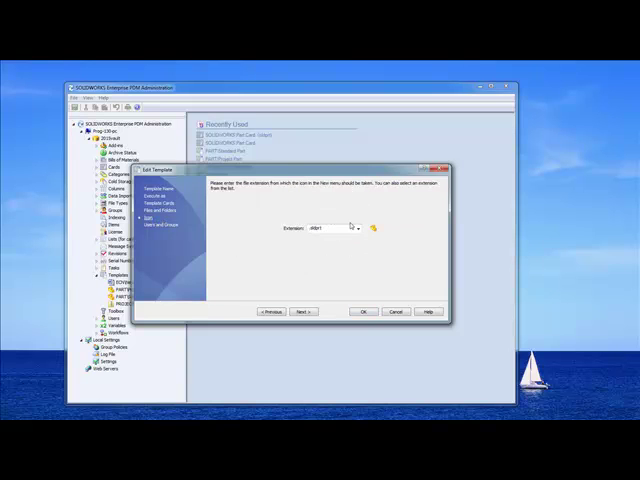
Keep the part extension and continue through the users and groups permissions step.
{"action": "left_click", "coordinate": [304, 312]}
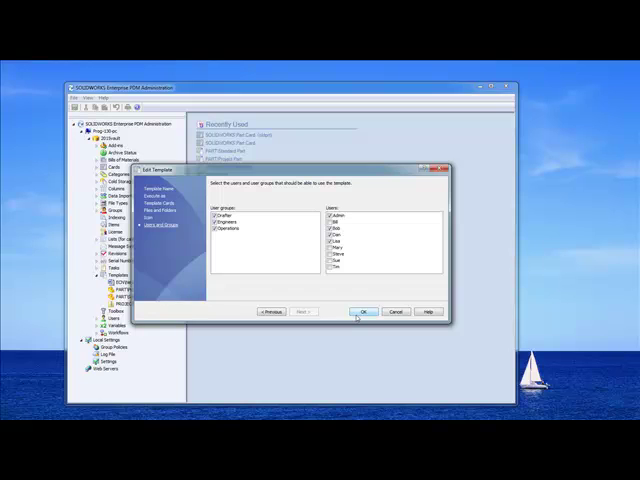
{"action": "left_click", "coordinate": [364, 312]}
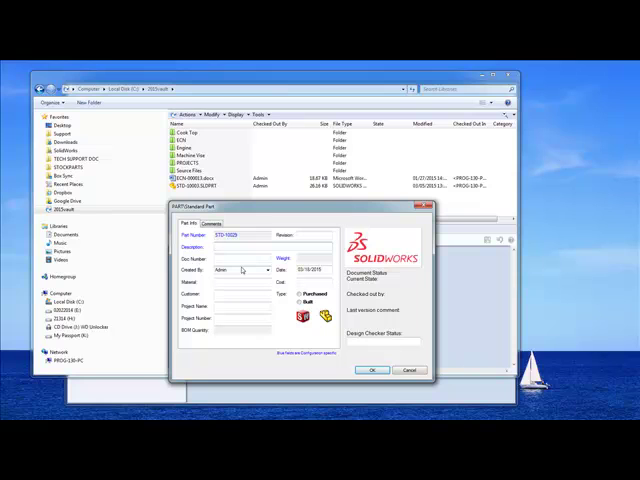
Fill the new Standard Part's description as 'New Part' and finish creating it in the vault.
{"action": "type", "text": "New Part"}
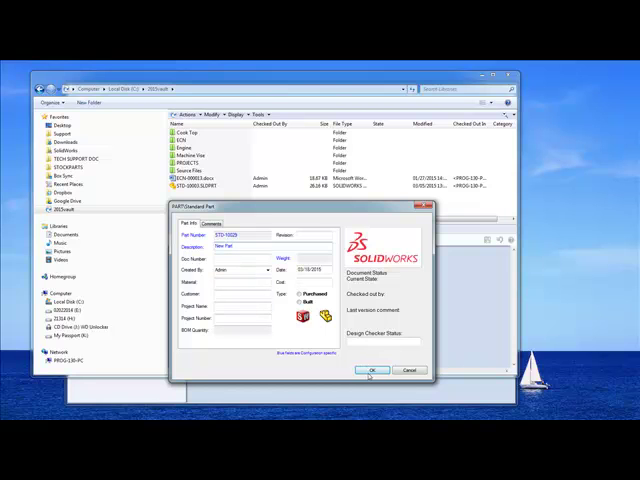
{"action": "left_click", "coordinate": [372, 370]}
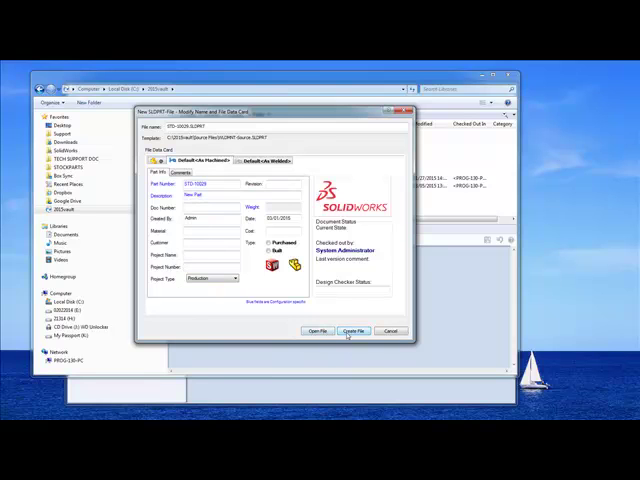
{"action": "left_click", "coordinate": [352, 330]}
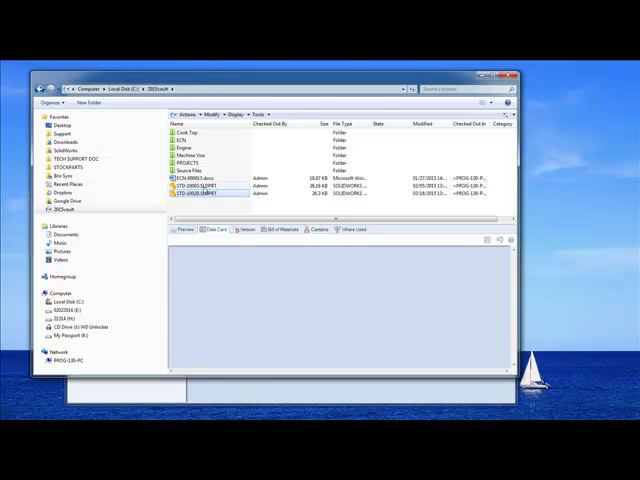
Select the newly created part to display its data card with number and description.
{"action": "left_click", "coordinate": [210, 192]}
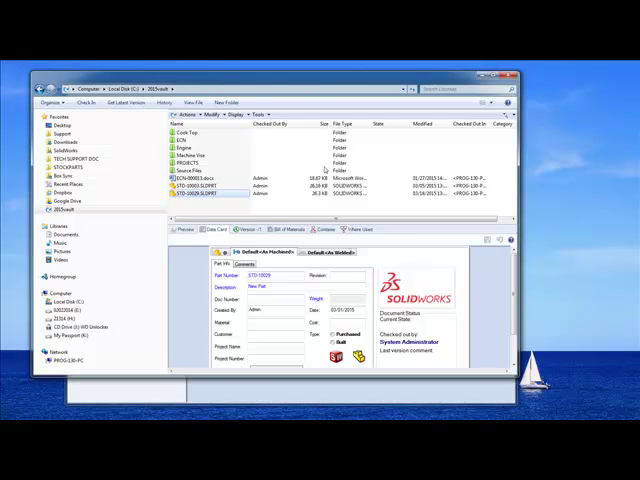
{"action": "mouse_move", "coordinate": [378, 206]}
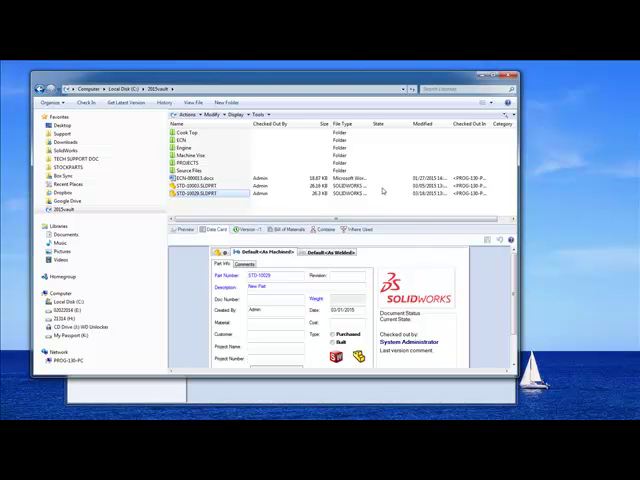
{"action": "mouse_move", "coordinate": [382, 190]}
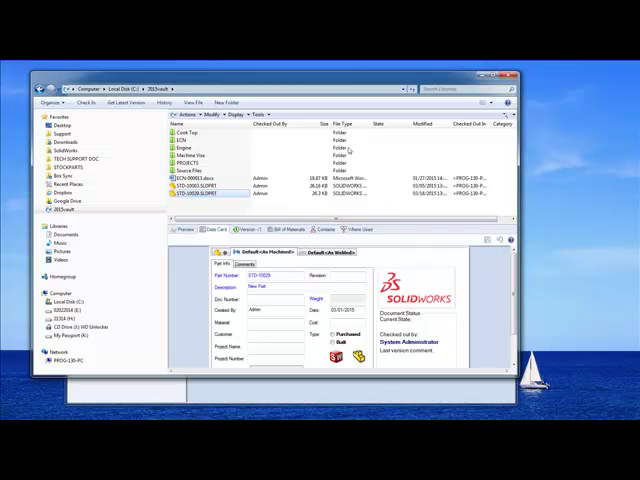